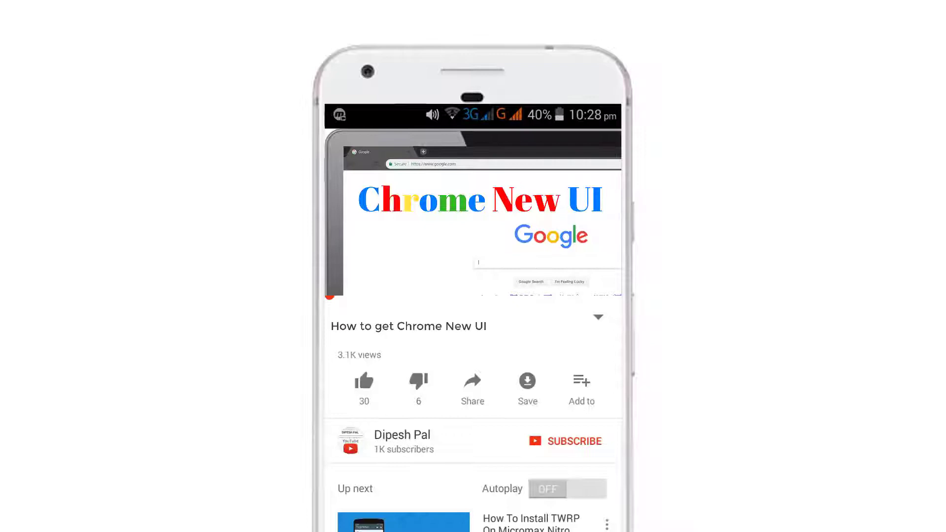
Close the 'How to get Chrome New UI' YouTube video to reveal the Windows desktop
click(565, 441)
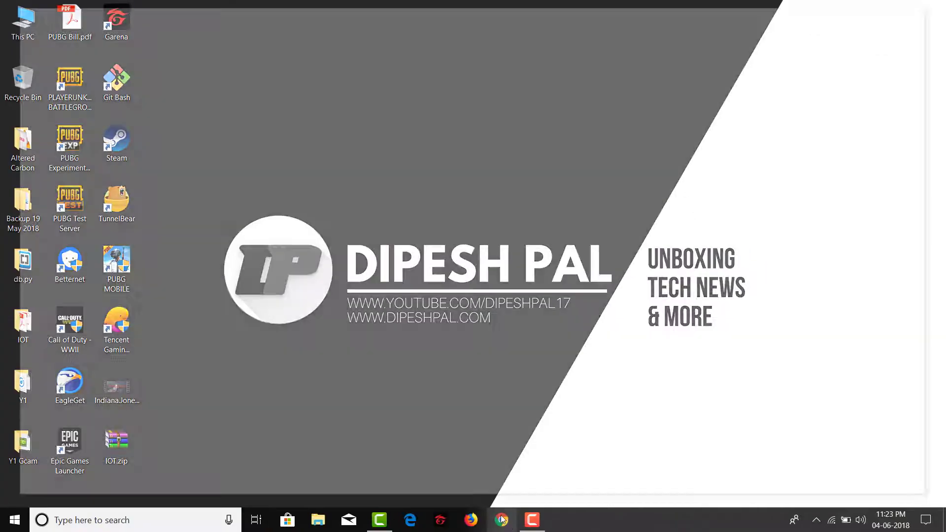
Launch Chrome from the taskbar and enter the address to reach chrome://flags
click(501, 519)
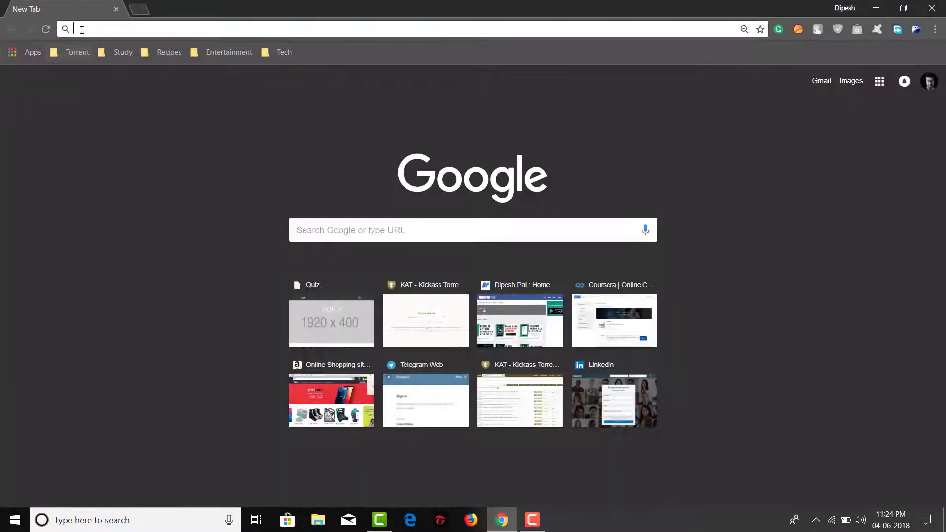
text(chrome download)
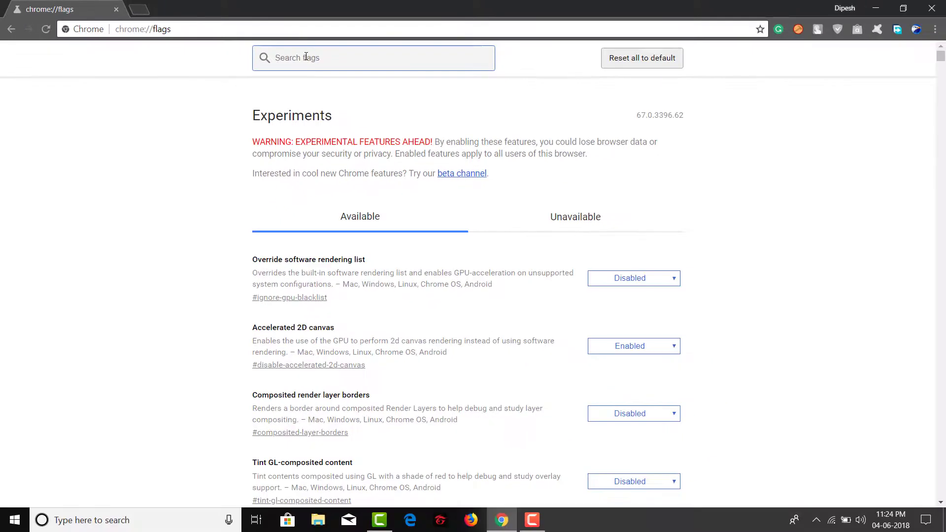
Search flags for 'ui la' and set 'UI Layout for the browser's top chrome' to Touchable
click(373, 57)
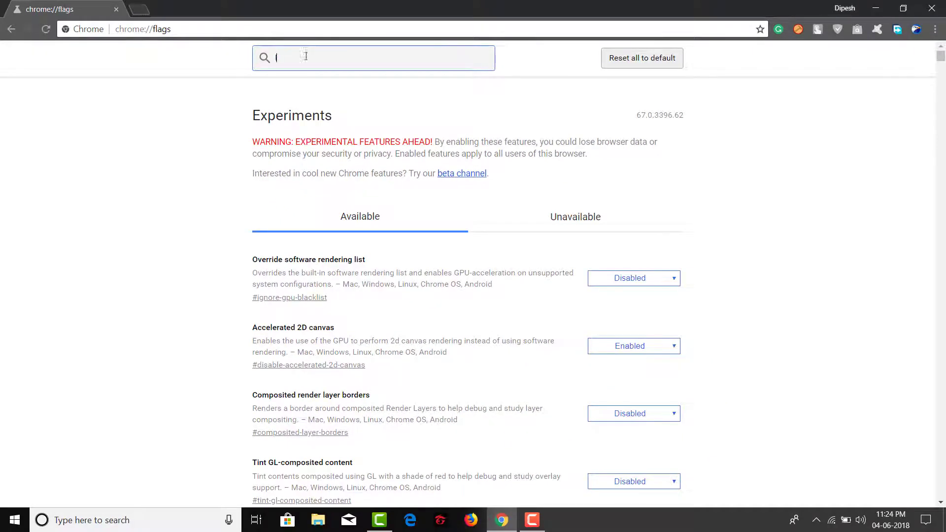
text(ui la)
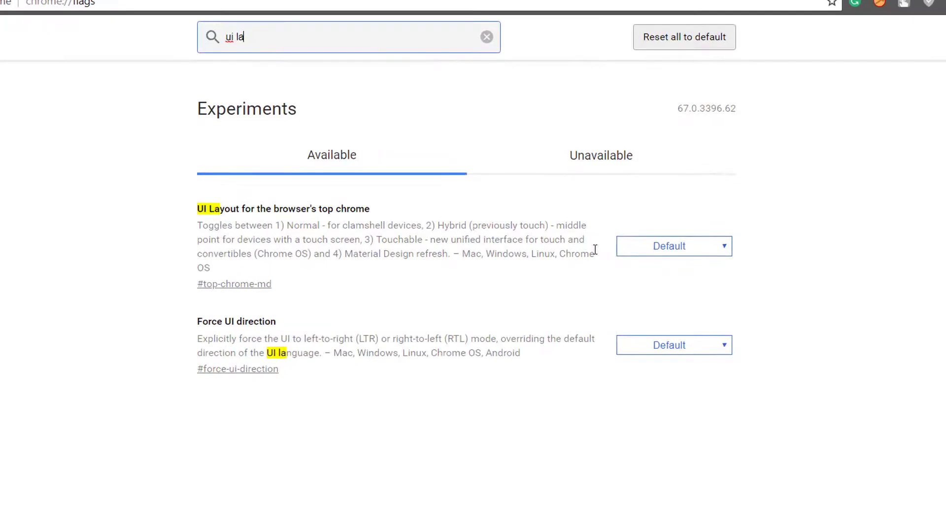
click(673, 245)
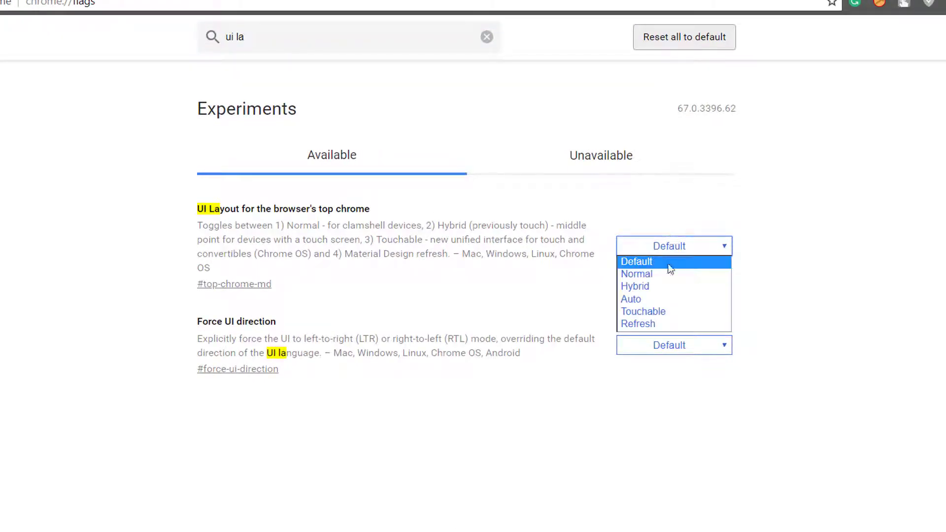
mouse_move(642, 312)
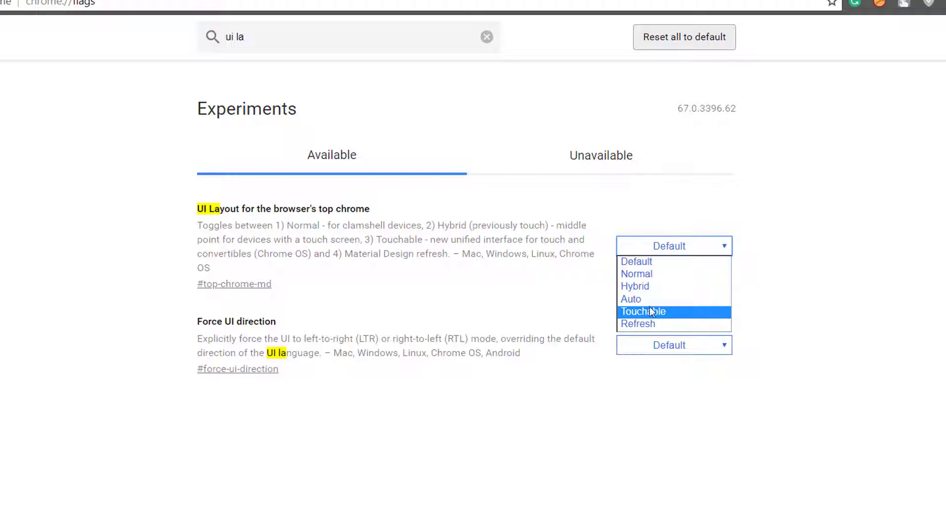
mouse_move(667, 313)
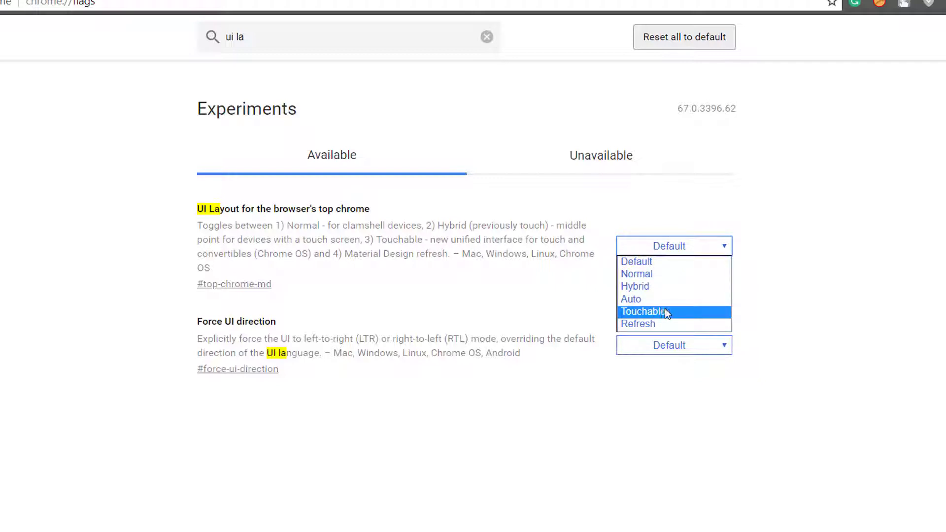
click(645, 312)
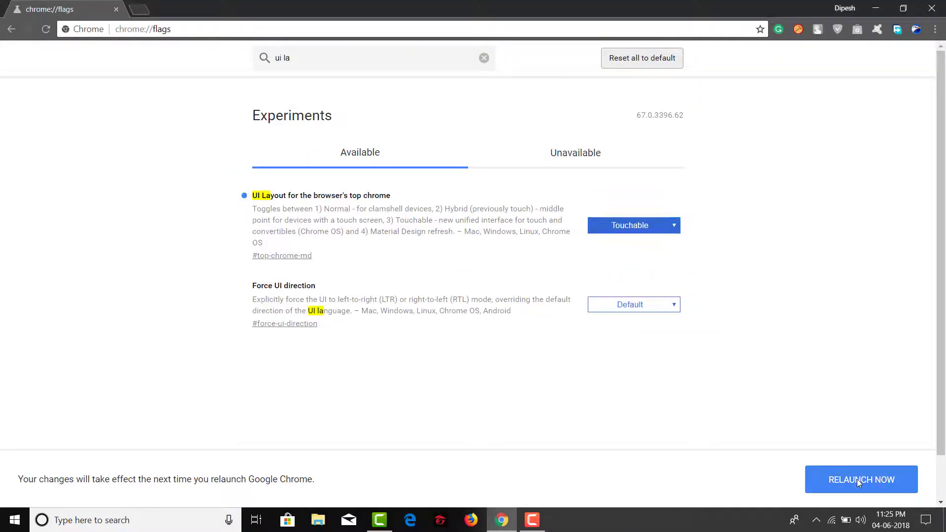
Relaunch Chrome to show the touch-friendly top layout, then return to the desktop
click(860, 479)
text(dipeshpal.com)
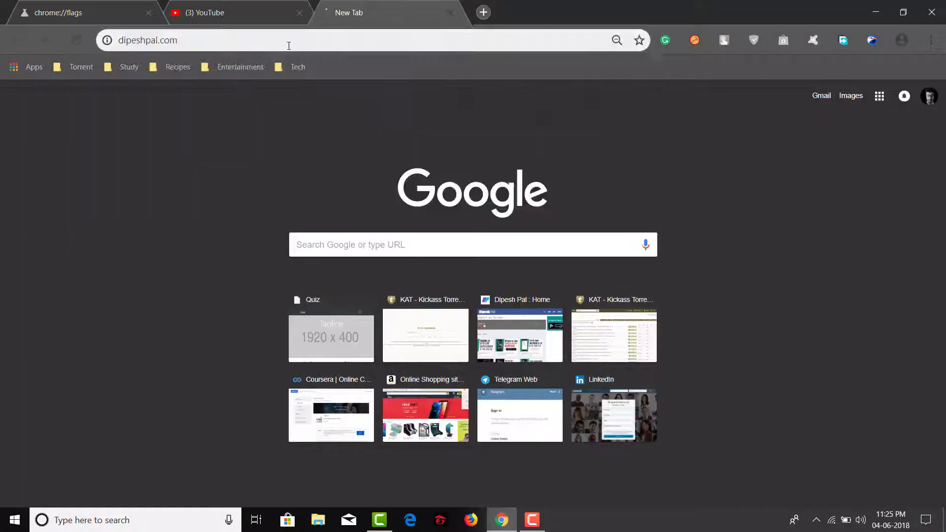
key(Return)
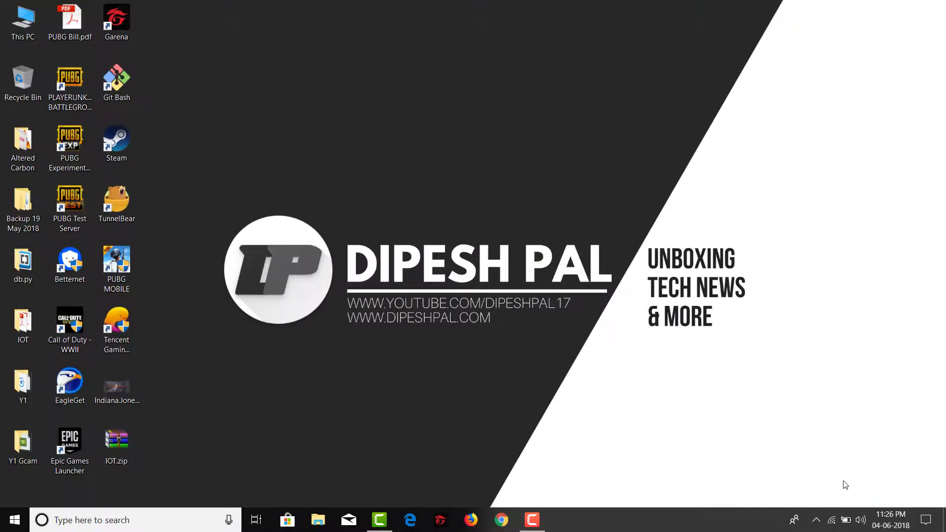
Reopen Chrome from the taskbar to return to the flags page
click(501, 519)
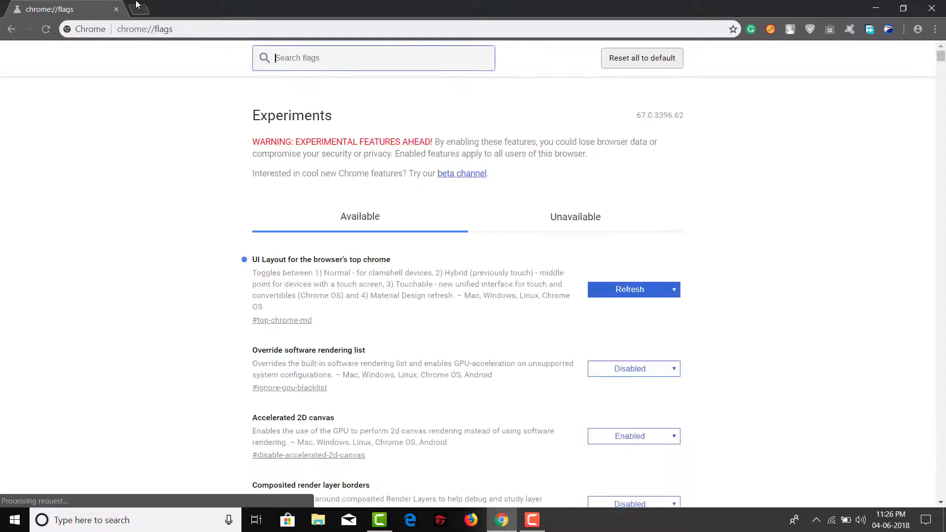